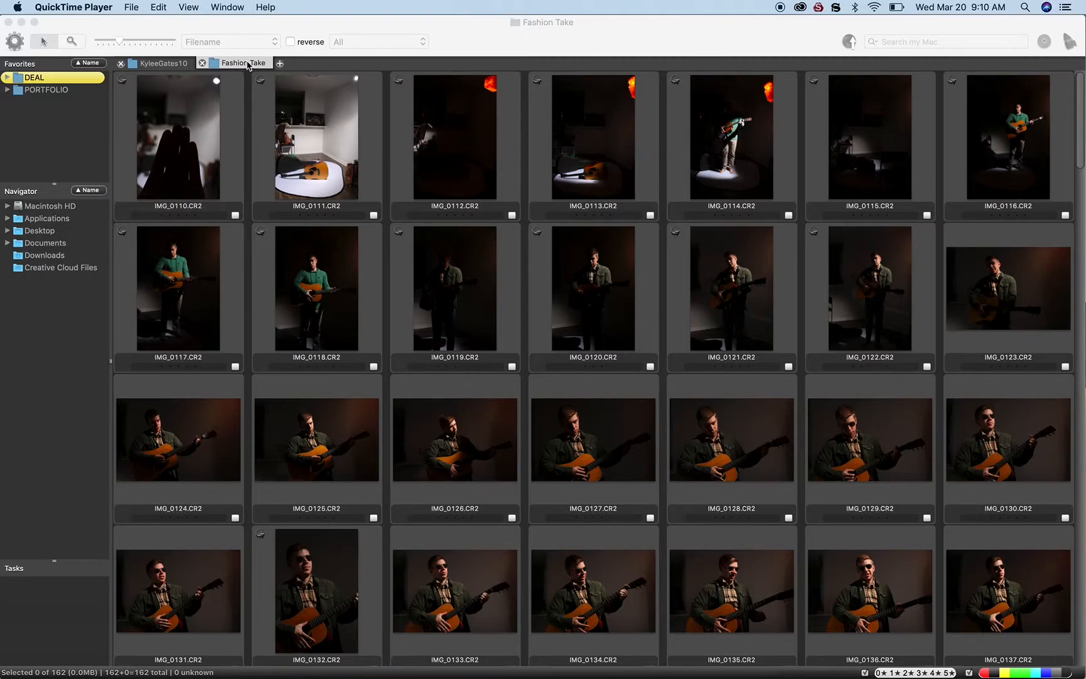
{"action": "mouse_move", "coordinate": [240, 69]}
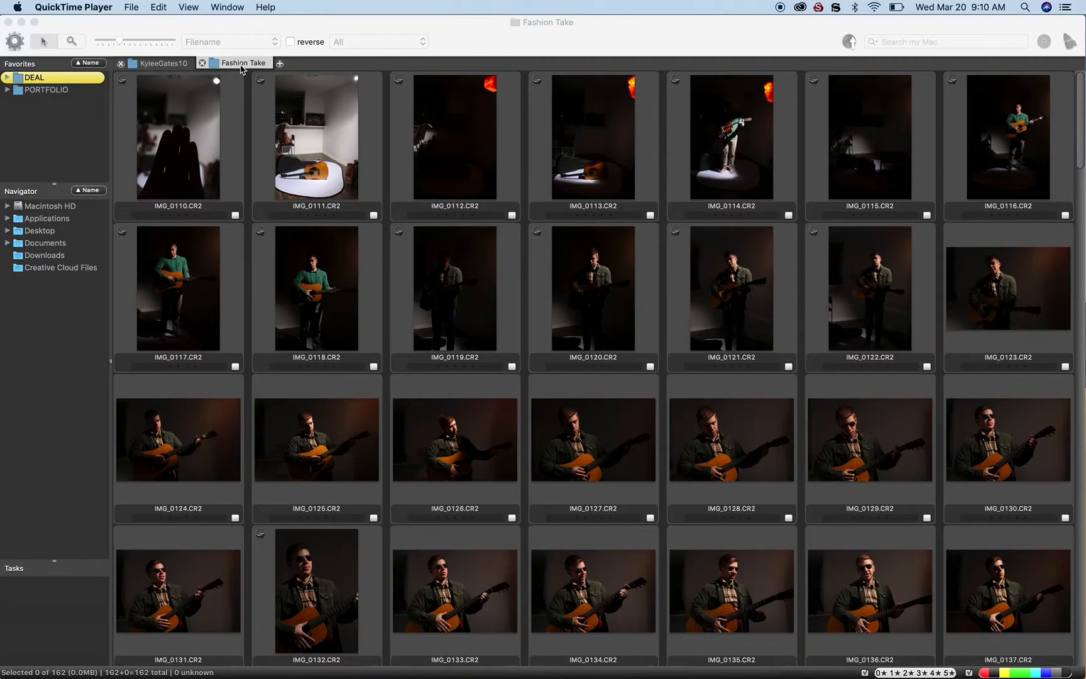
Select and double-click IMG_0114, the spotlit standing guitarist, to preview it large
{"action": "left_click", "coordinate": [178, 136]}
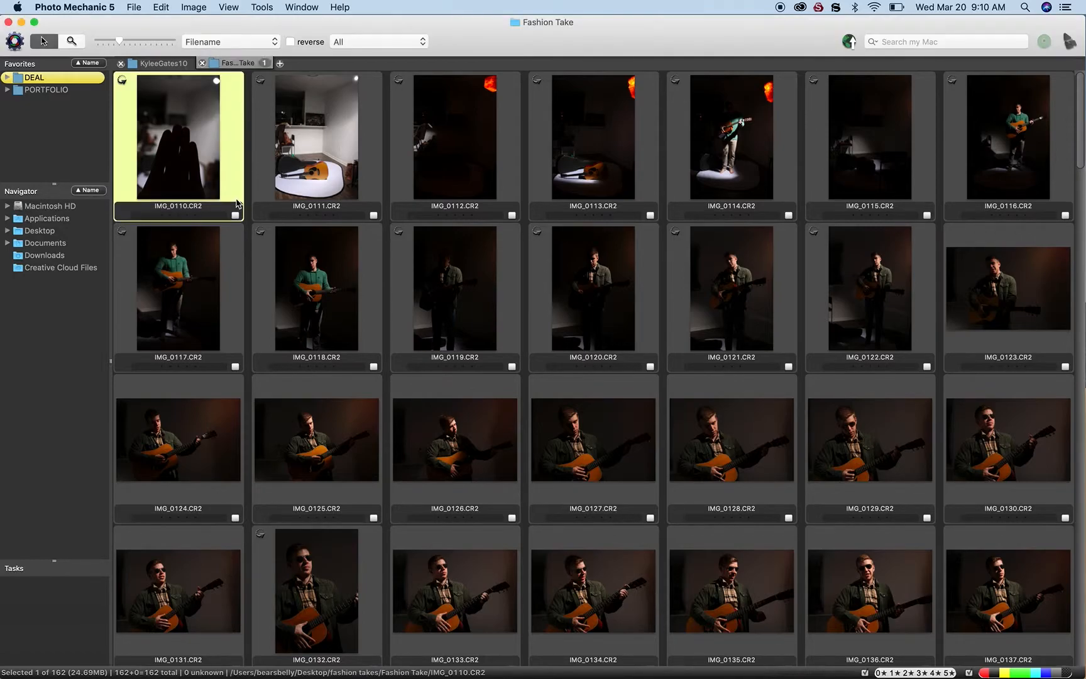
{"action": "double_click", "coordinate": [178, 136]}
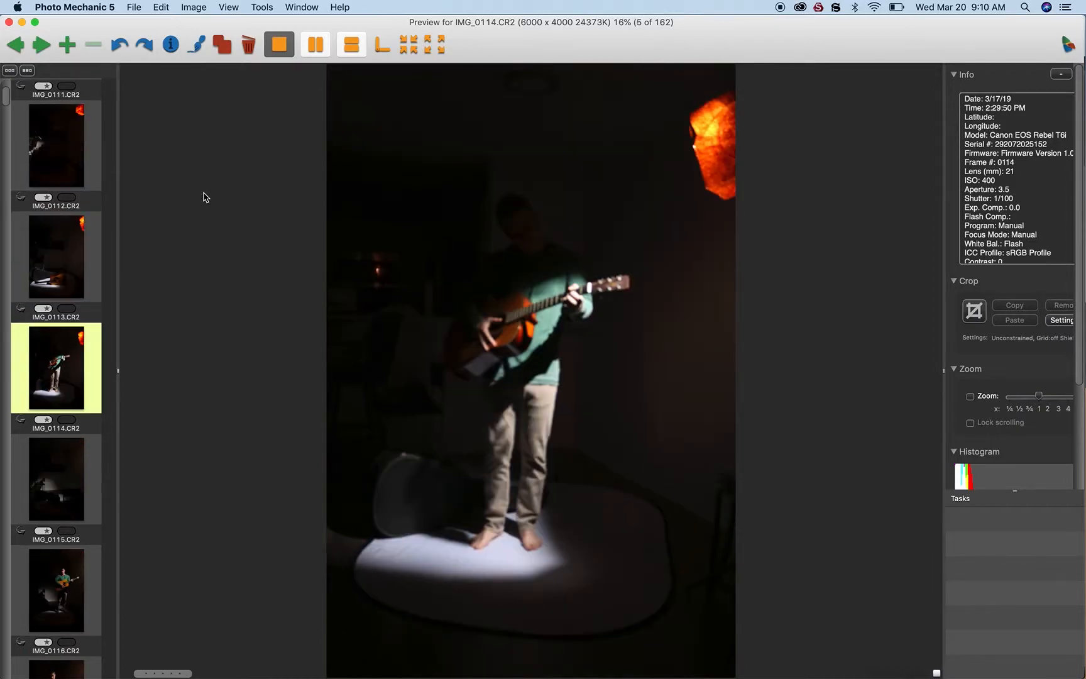
{"action": "mouse_move", "coordinate": [592, 252]}
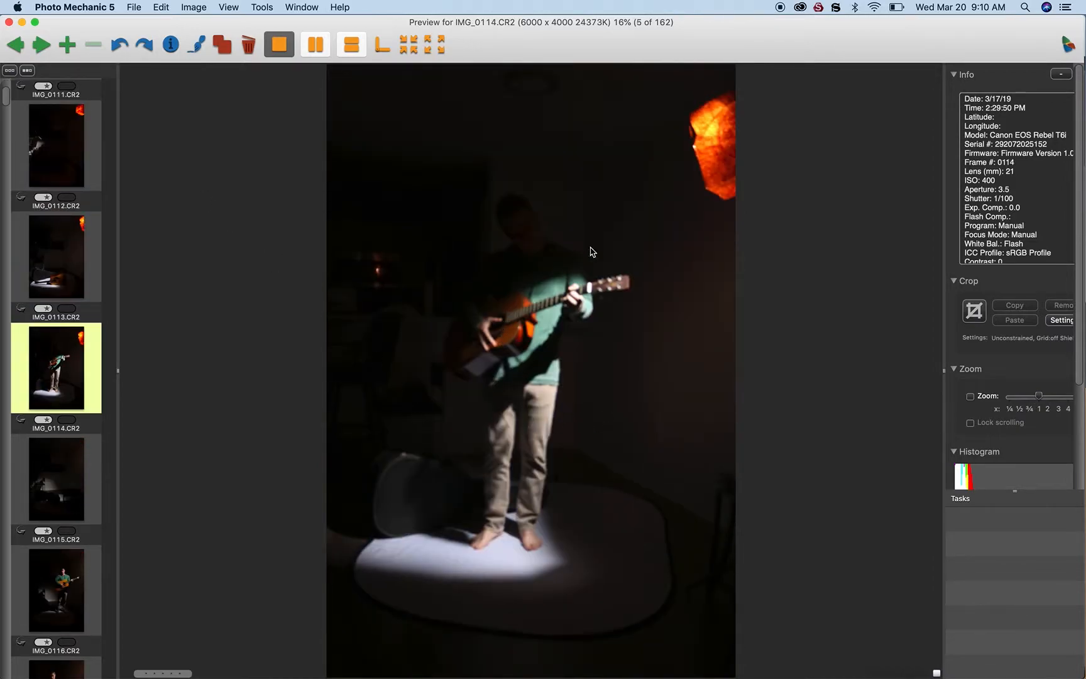
{"action": "mouse_move", "coordinate": [620, 291]}
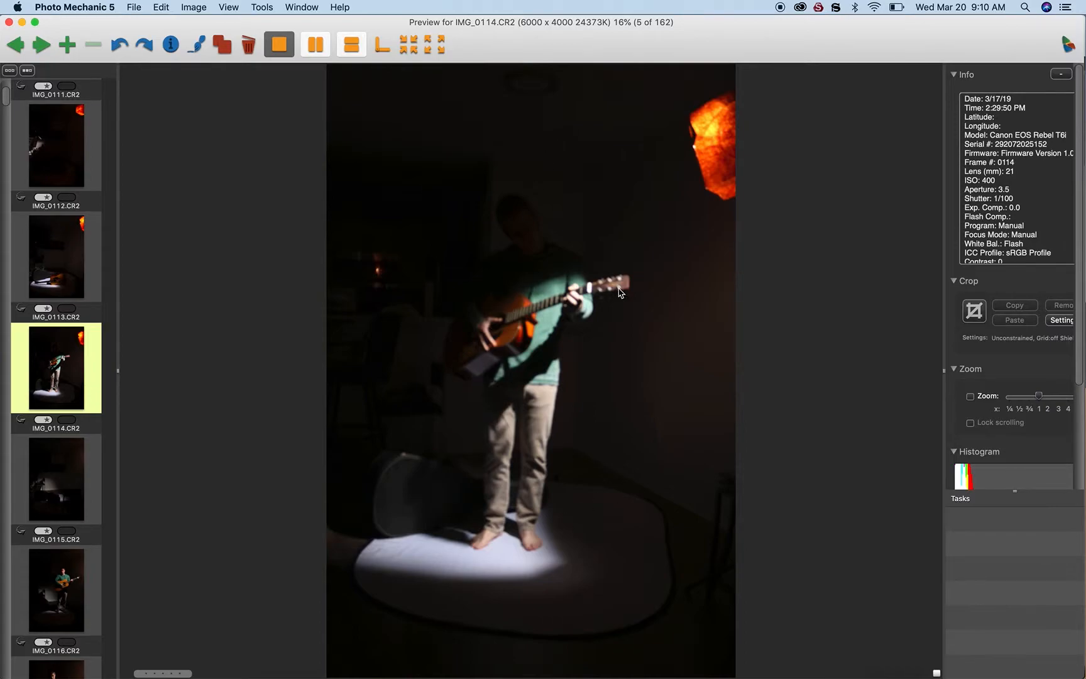
{"action": "mouse_move", "coordinate": [573, 333]}
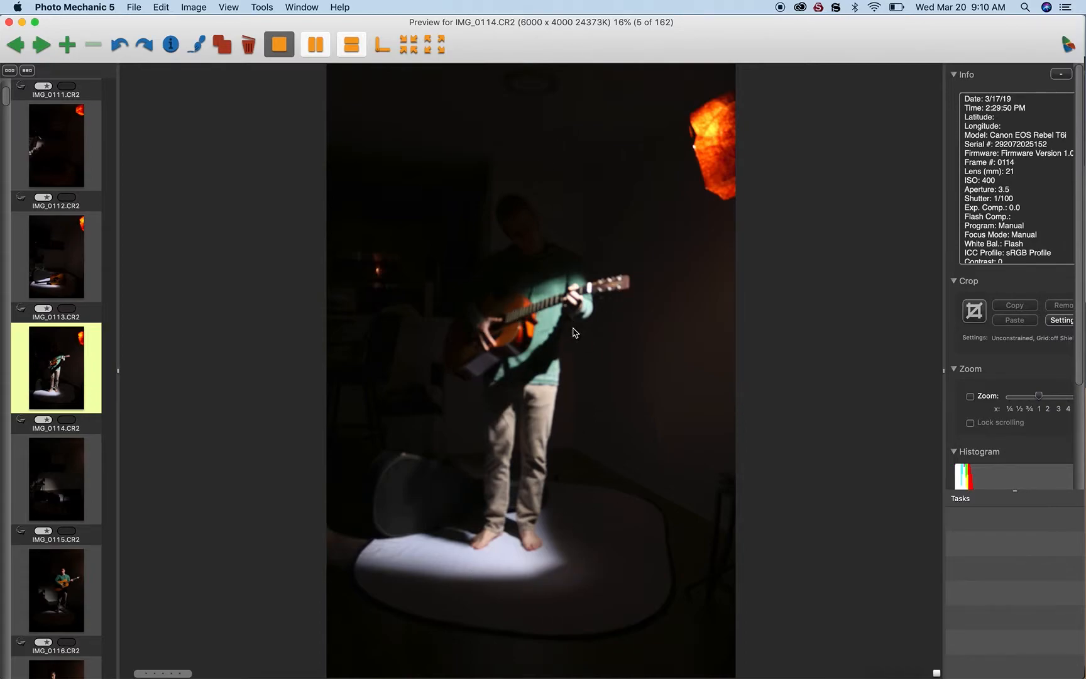
{"action": "mouse_move", "coordinate": [551, 290]}
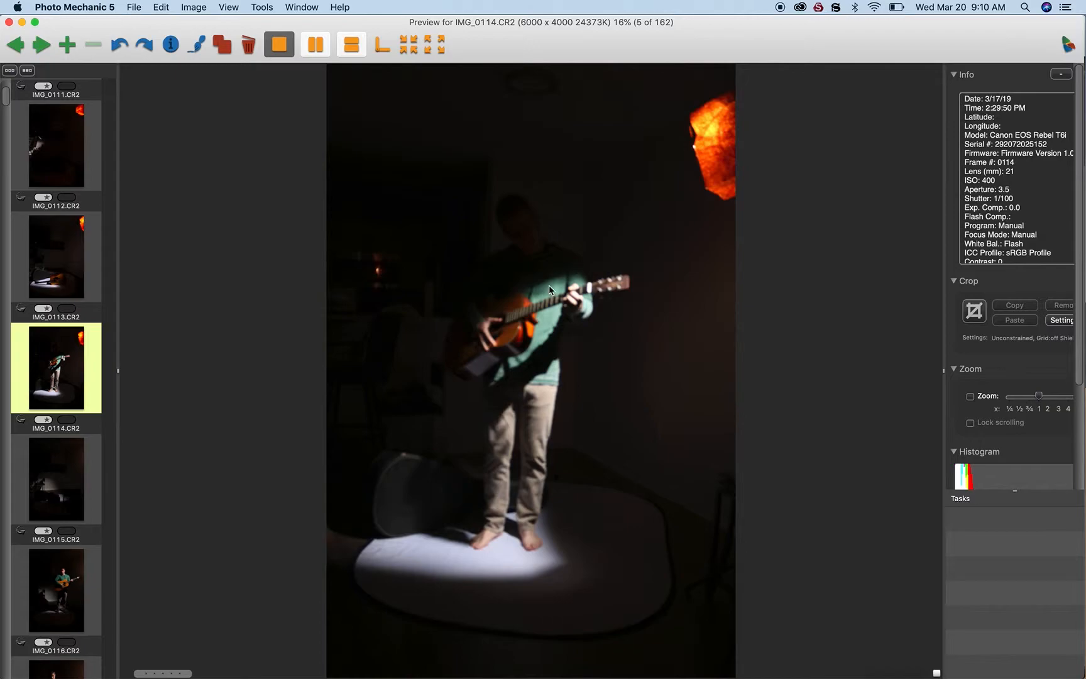
{"action": "mouse_move", "coordinate": [530, 284]}
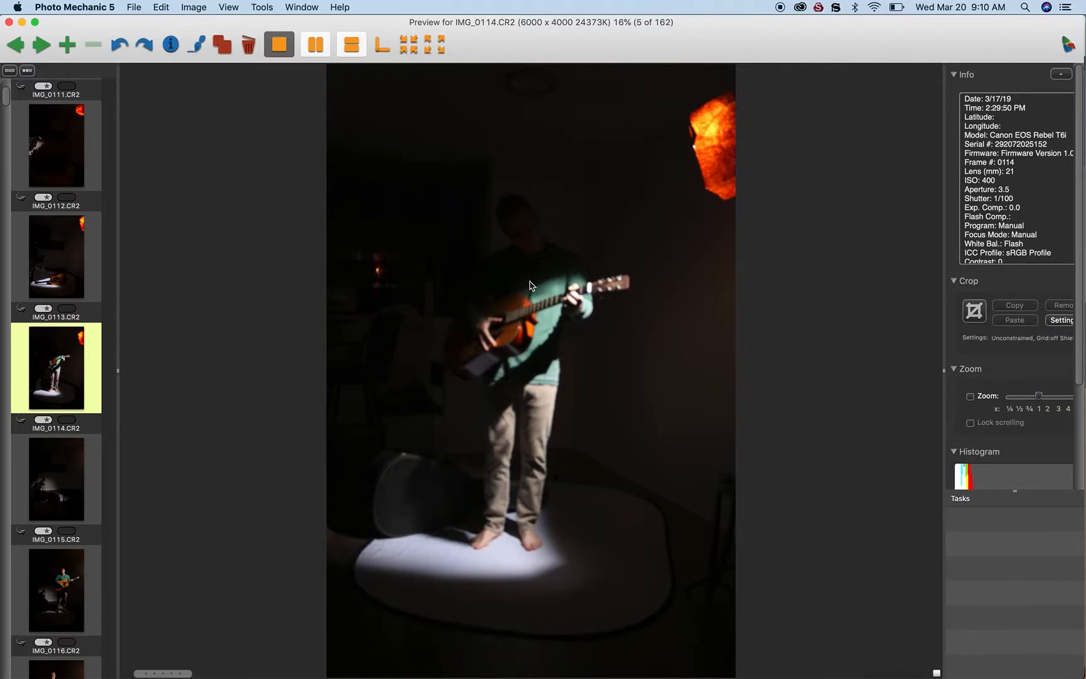
{"action": "mouse_move", "coordinate": [550, 283]}
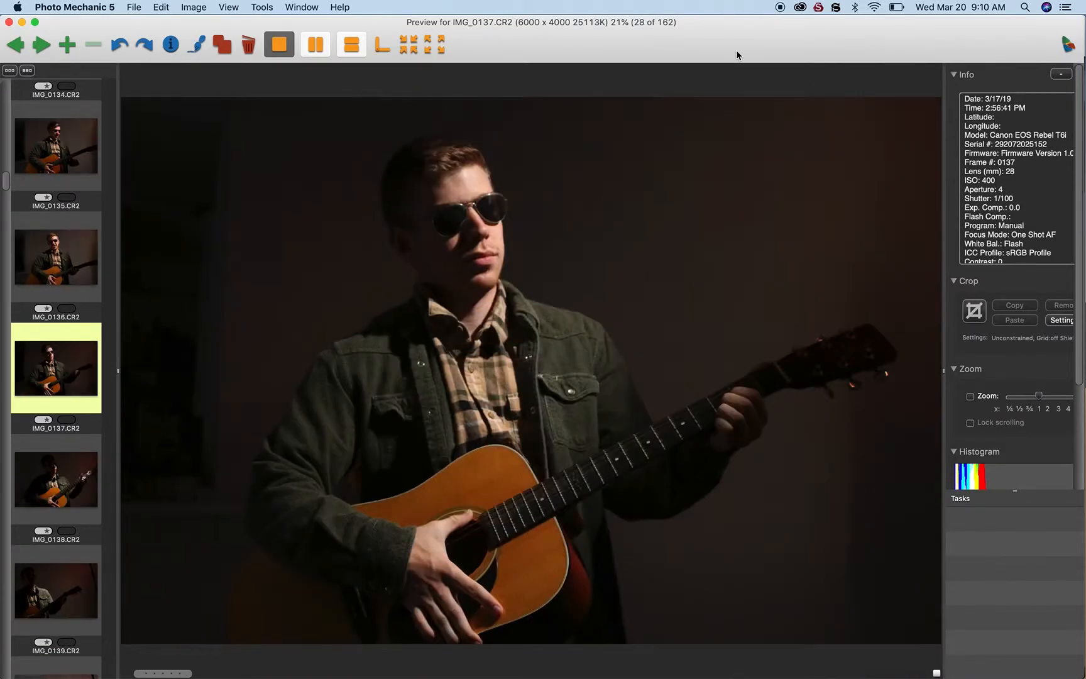
{"action": "mouse_move", "coordinate": [541, 193]}
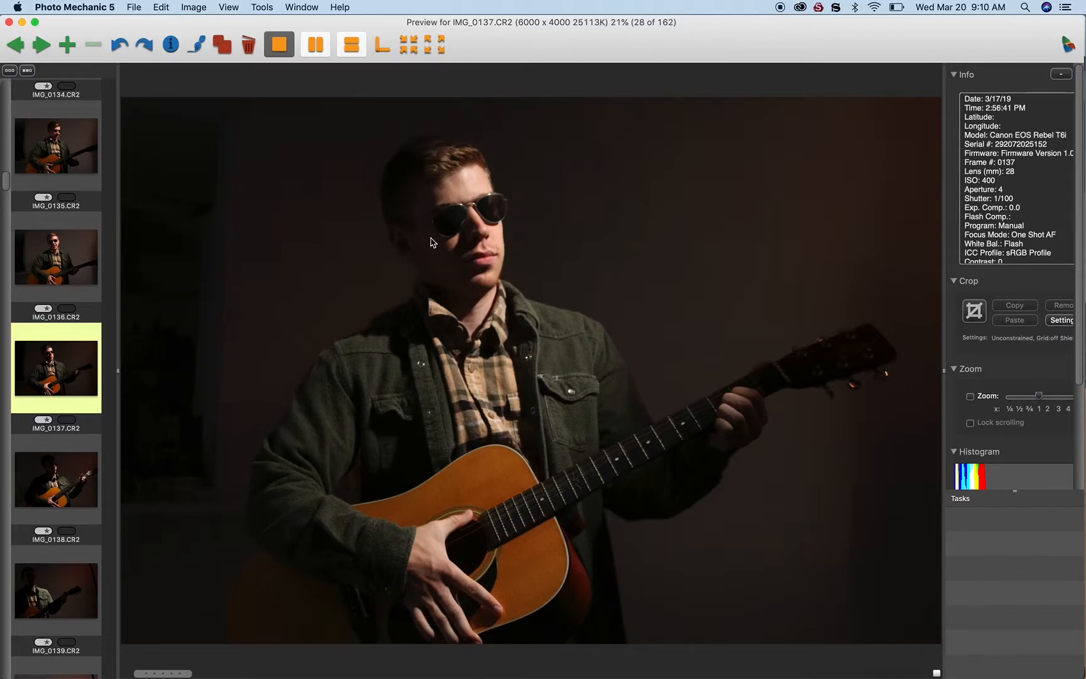
{"action": "mouse_move", "coordinate": [469, 211]}
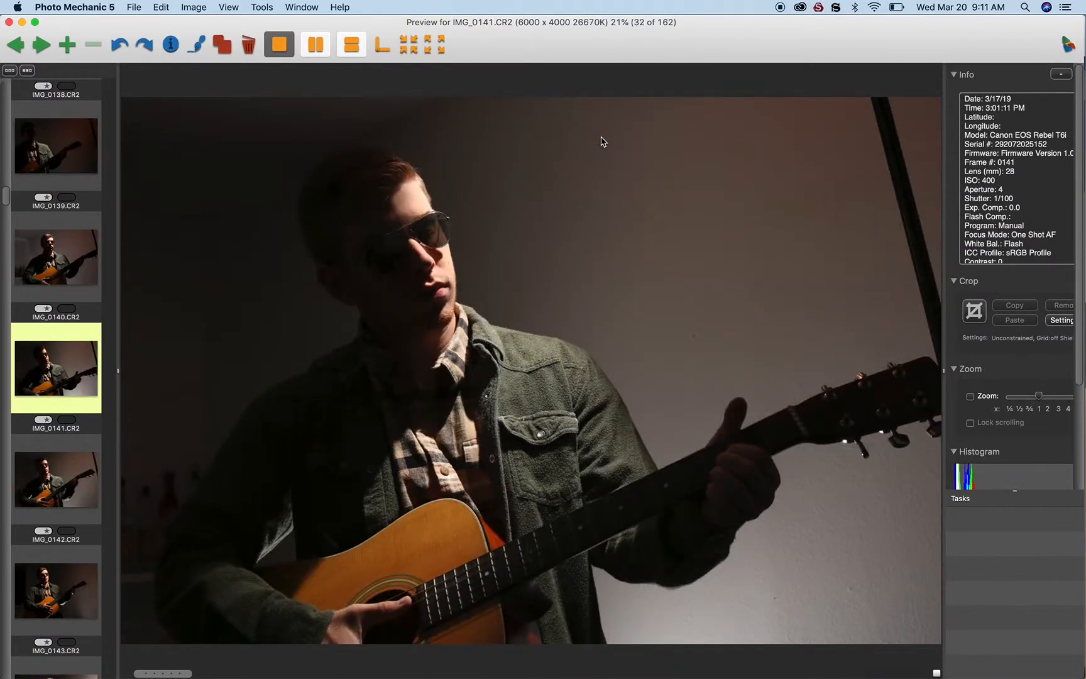
Step forward through the sunglasses-and-guitar previews to IMG_0149, image 40 of 162
{"action": "left_click", "coordinate": [40, 43]}
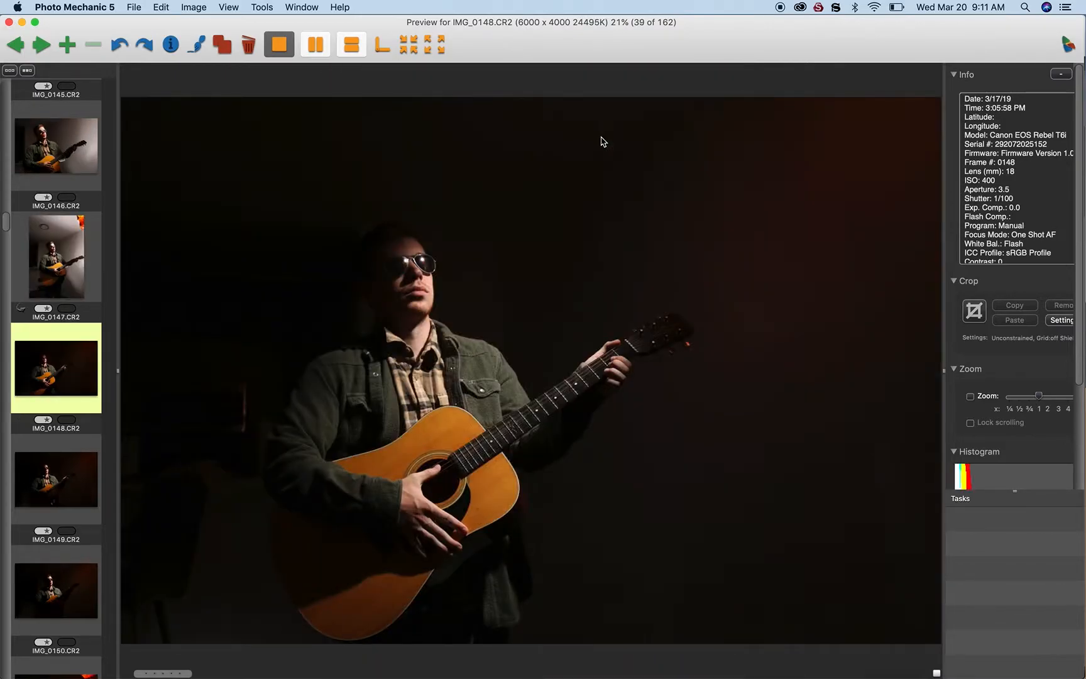
{"action": "left_click", "coordinate": [40, 44]}
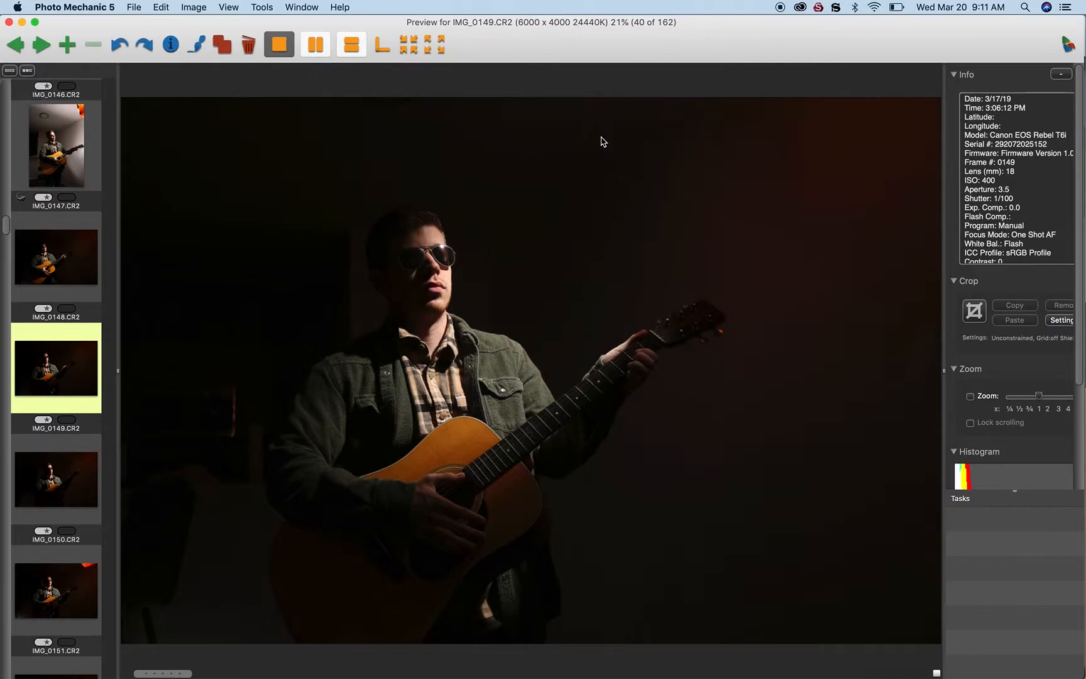
{"action": "mouse_move", "coordinate": [467, 250]}
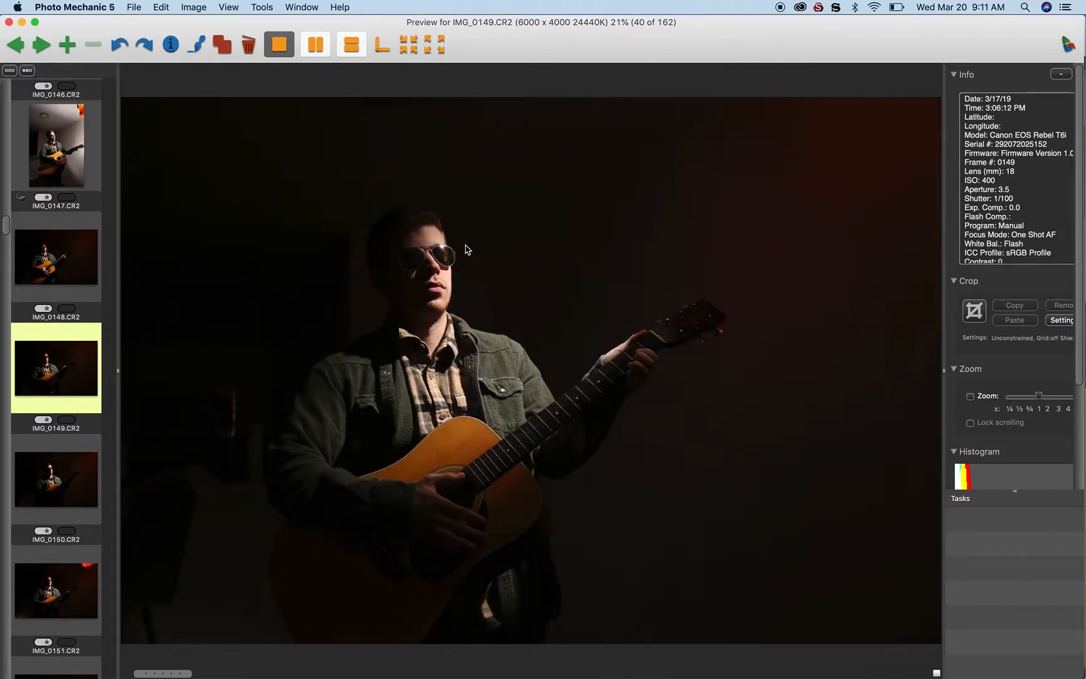
{"action": "mouse_move", "coordinate": [454, 268]}
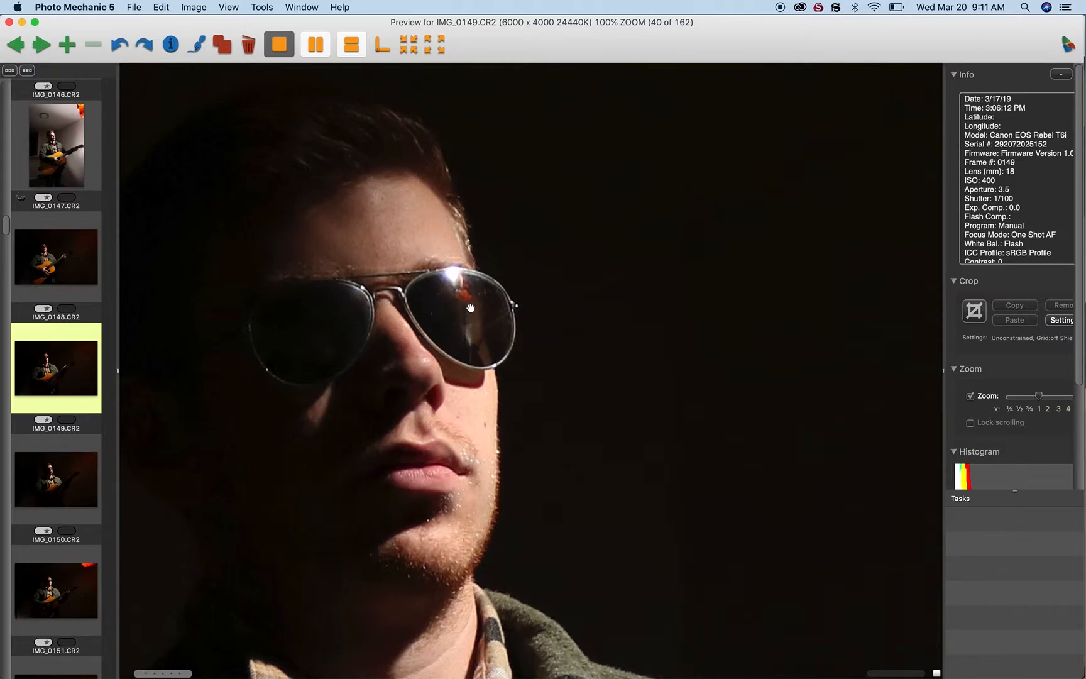
{"action": "mouse_move", "coordinate": [959, 299]}
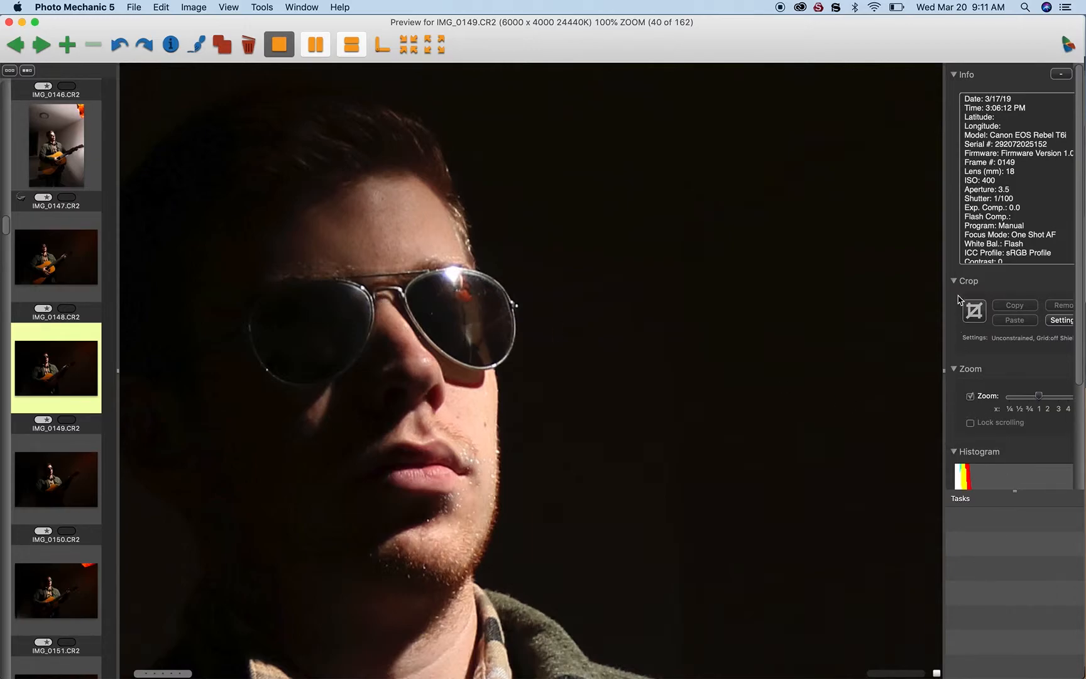
Advance the preview onward to IMG_0268, the wristwatch on guitar close-up
{"action": "left_click", "coordinate": [40, 43]}
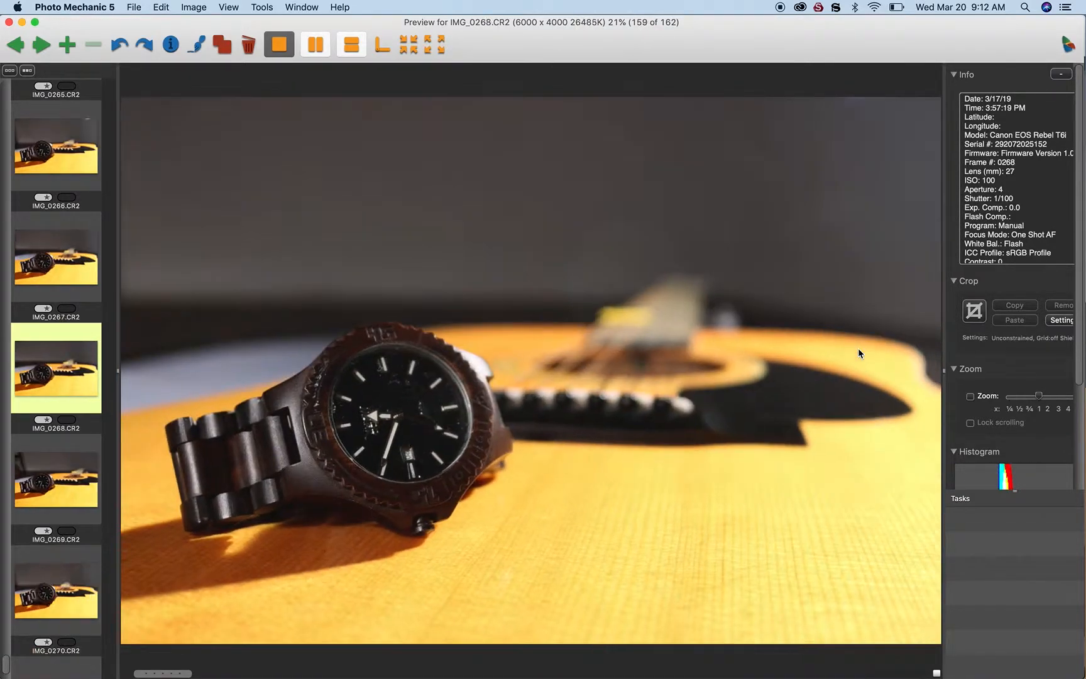
Advance to IMG_0271, image 162 of 162, and scroll the filmstrip
{"action": "left_click", "coordinate": [40, 45]}
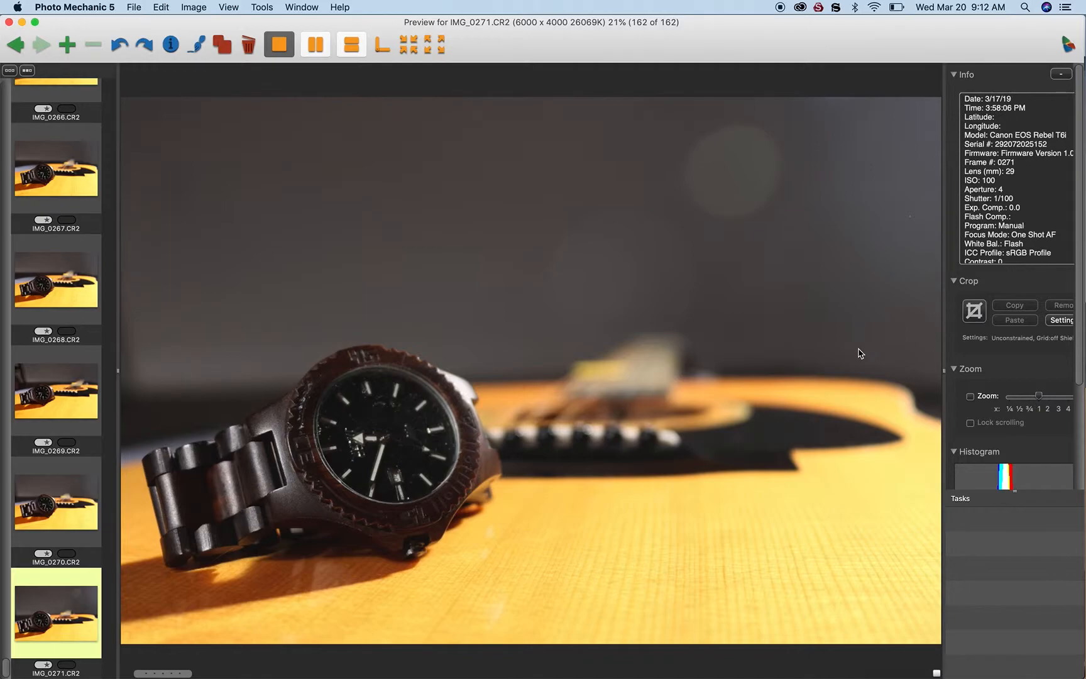
{"action": "scroll", "scroll_direction": "up", "scroll_amount": 3}
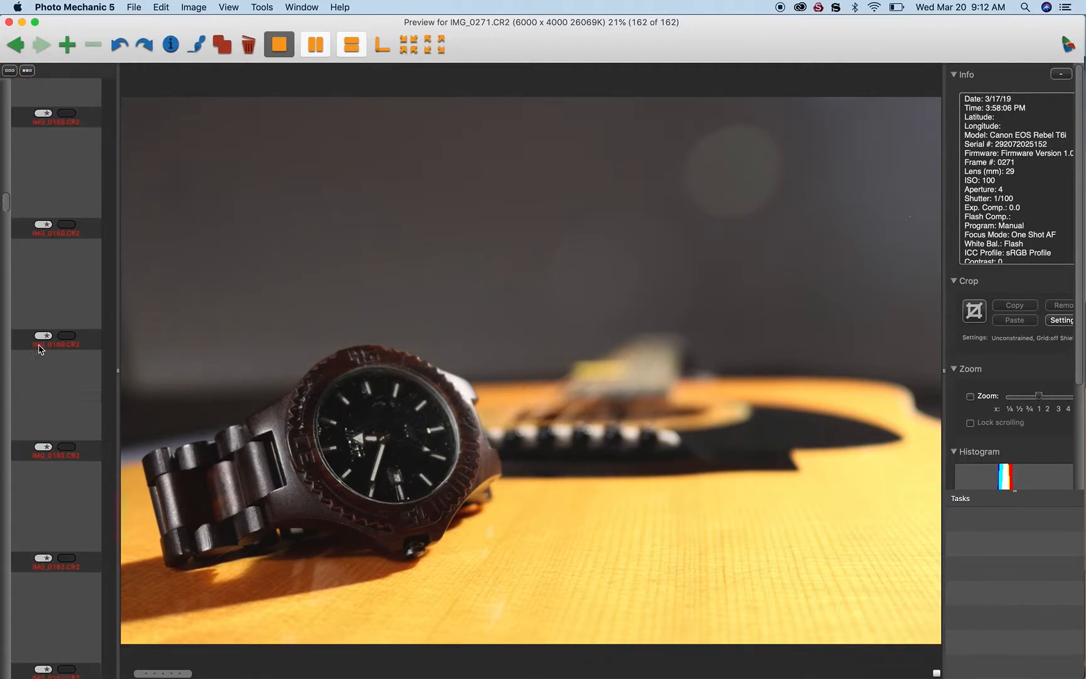
{"action": "scroll", "scroll_direction": "down", "scroll_amount": 3}
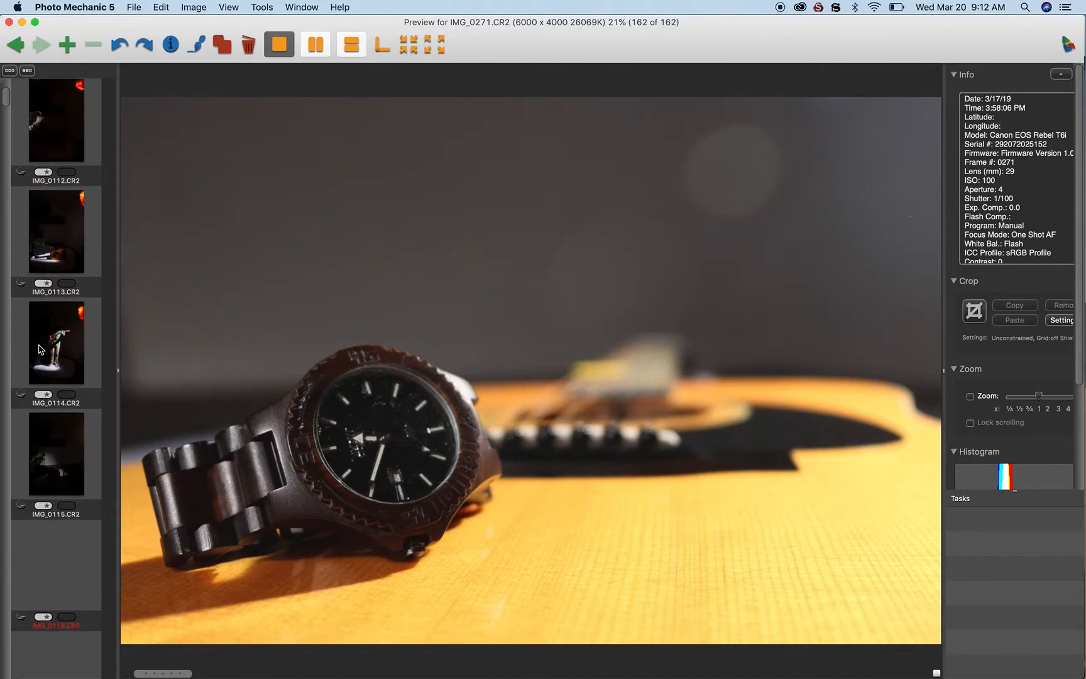
Select the IMG_0114 thumbnail in the left filmstrip, showing image 5 of 162
{"action": "left_click", "coordinate": [56, 368]}
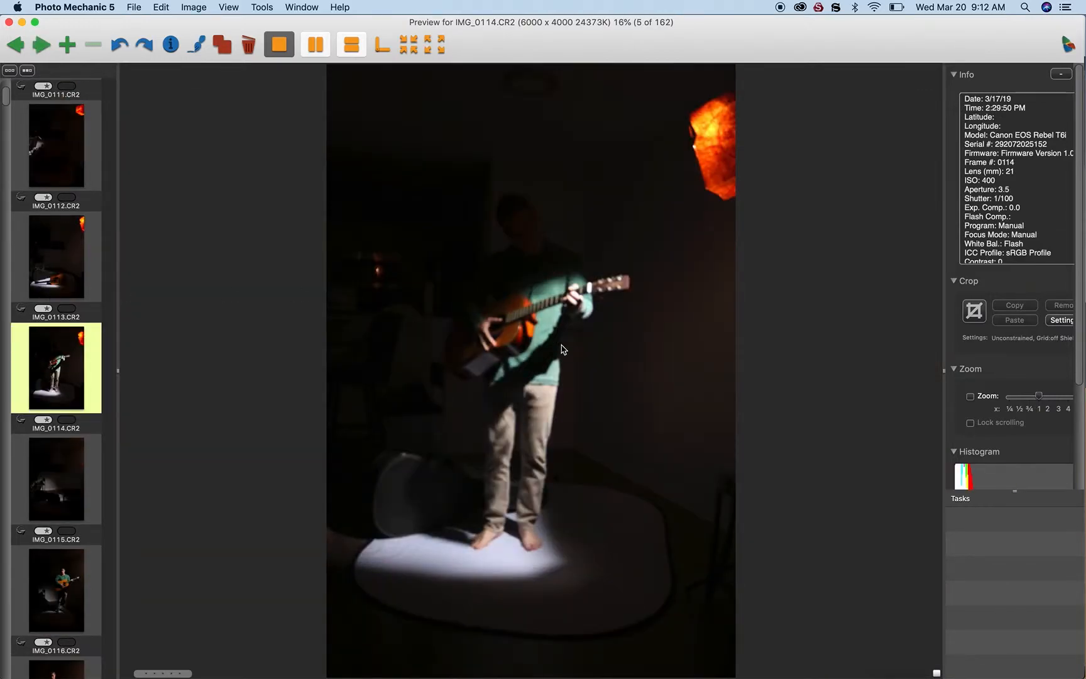
{"action": "mouse_move", "coordinate": [520, 513]}
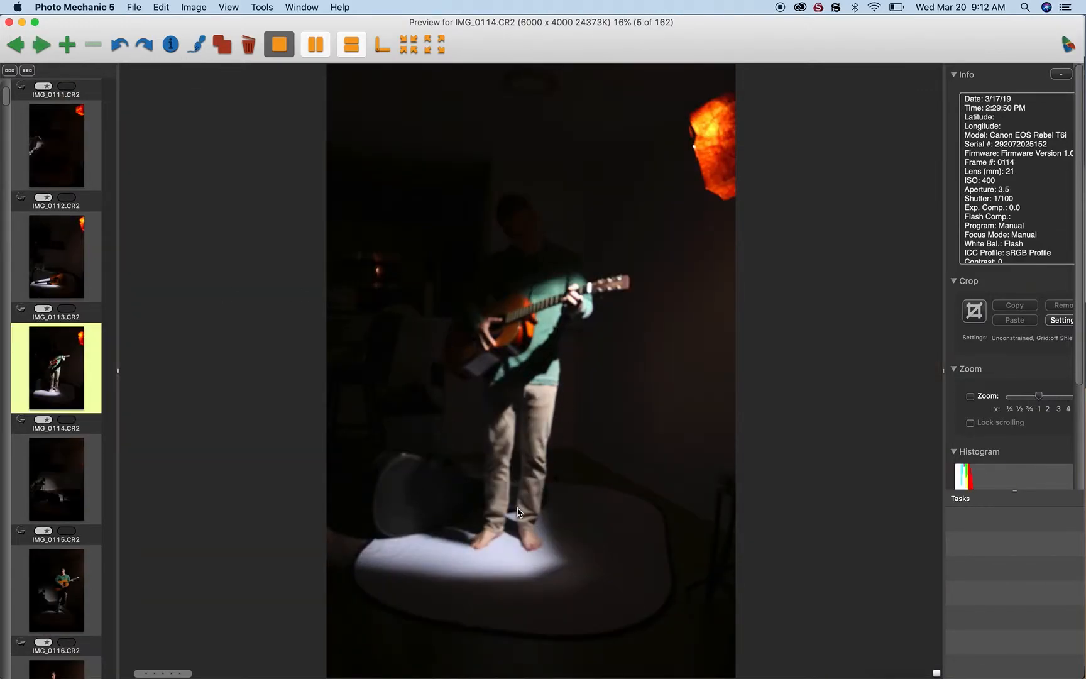
{"action": "mouse_move", "coordinate": [564, 247]}
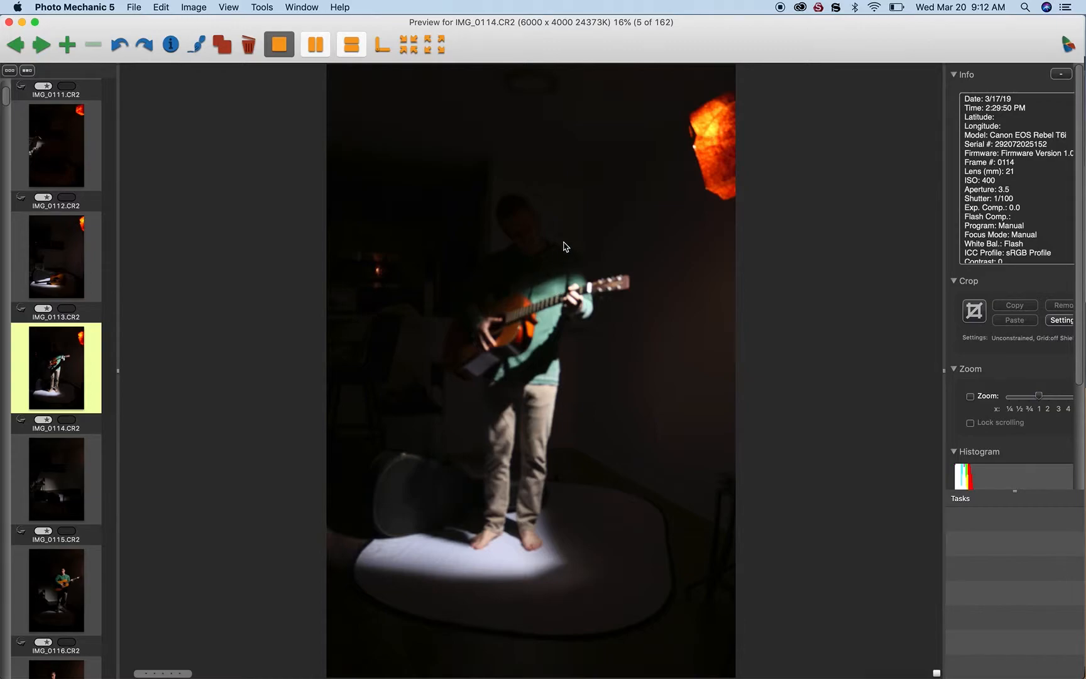
{"action": "mouse_move", "coordinate": [395, 409]}
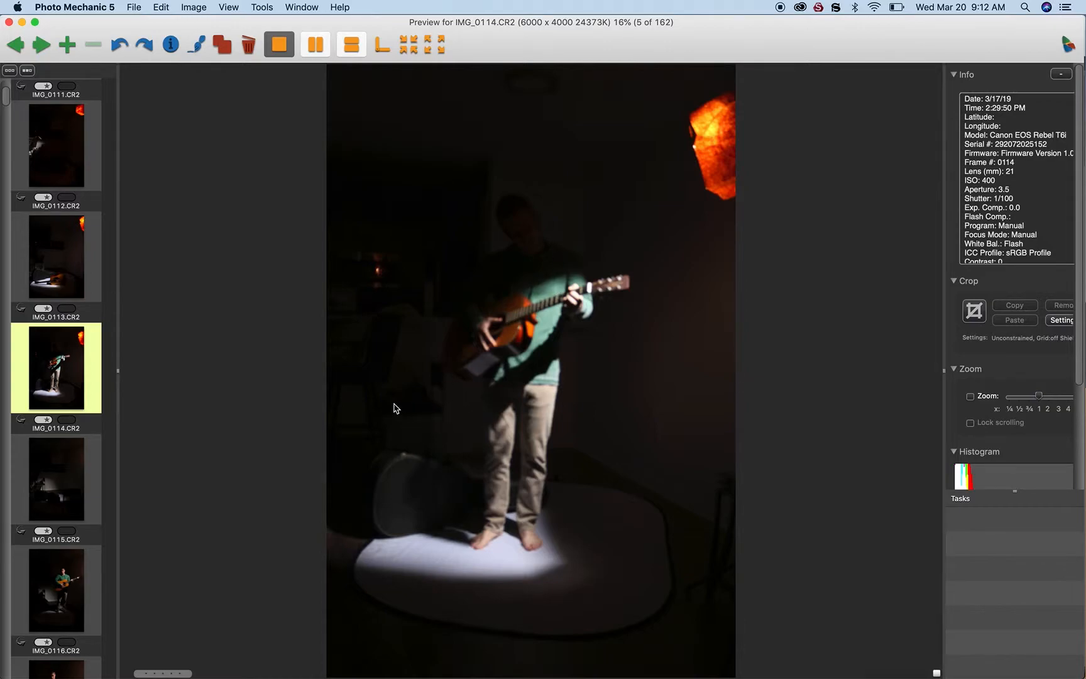
{"action": "mouse_move", "coordinate": [620, 168]}
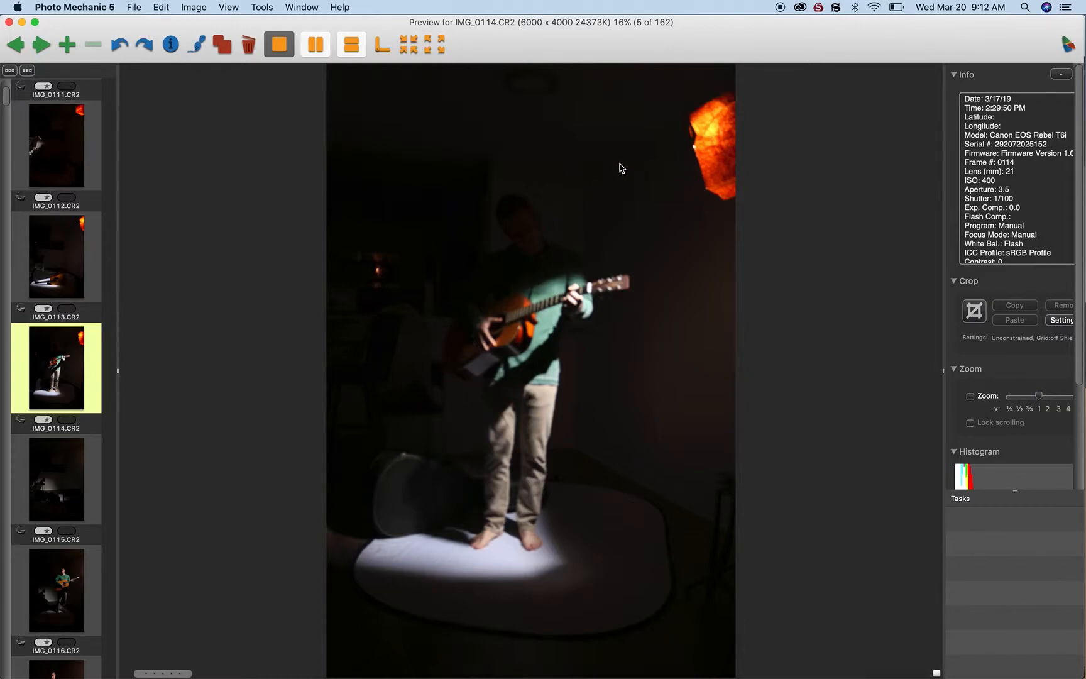
{"action": "mouse_move", "coordinate": [386, 285]}
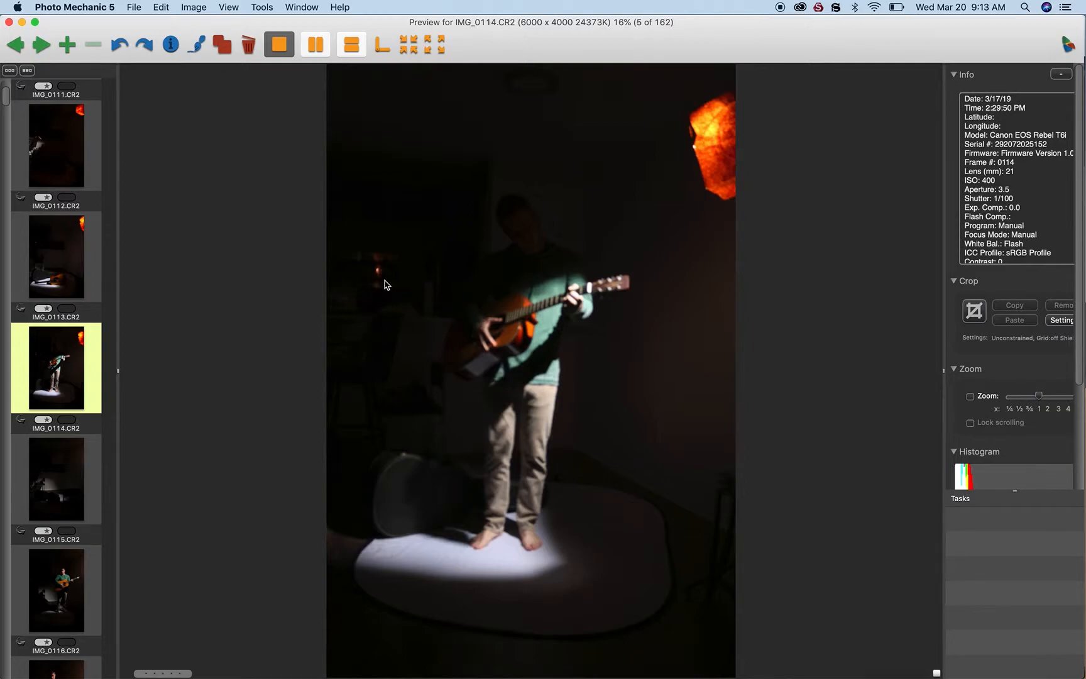
{"action": "mouse_move", "coordinate": [375, 320]}
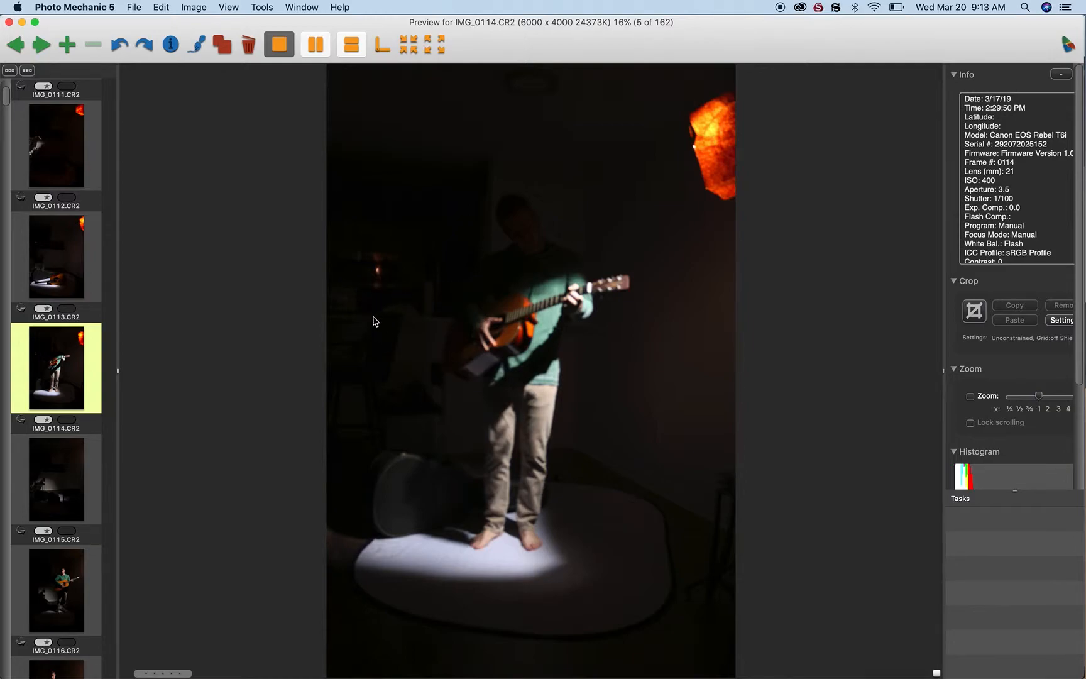
{"action": "mouse_move", "coordinate": [721, 496]}
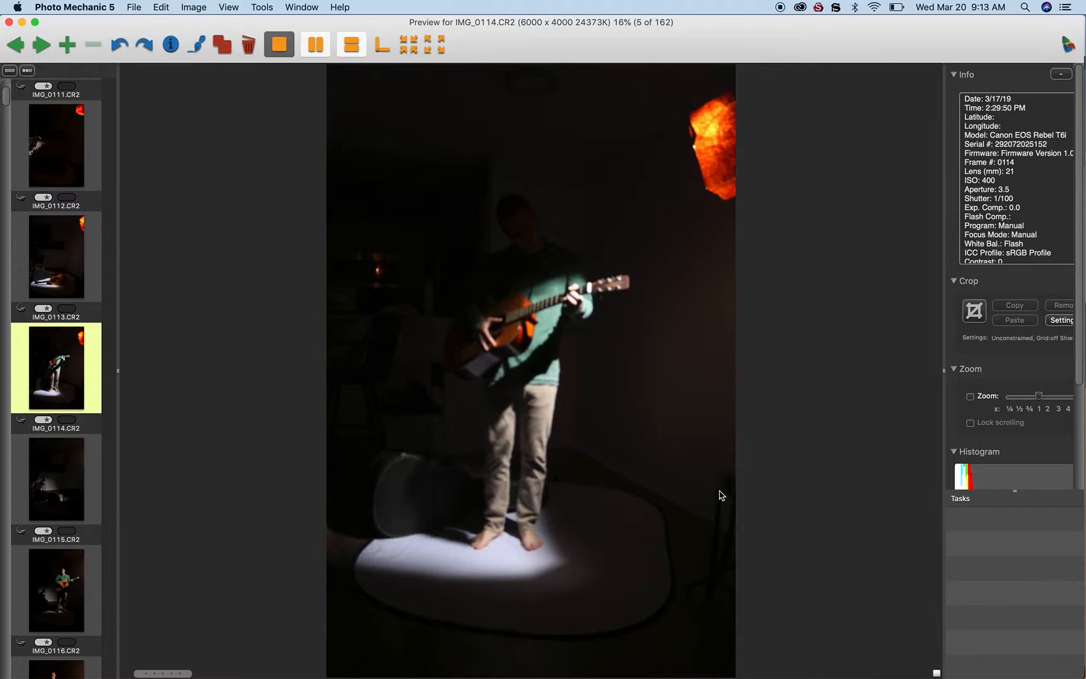
{"action": "mouse_move", "coordinate": [241, 111]}
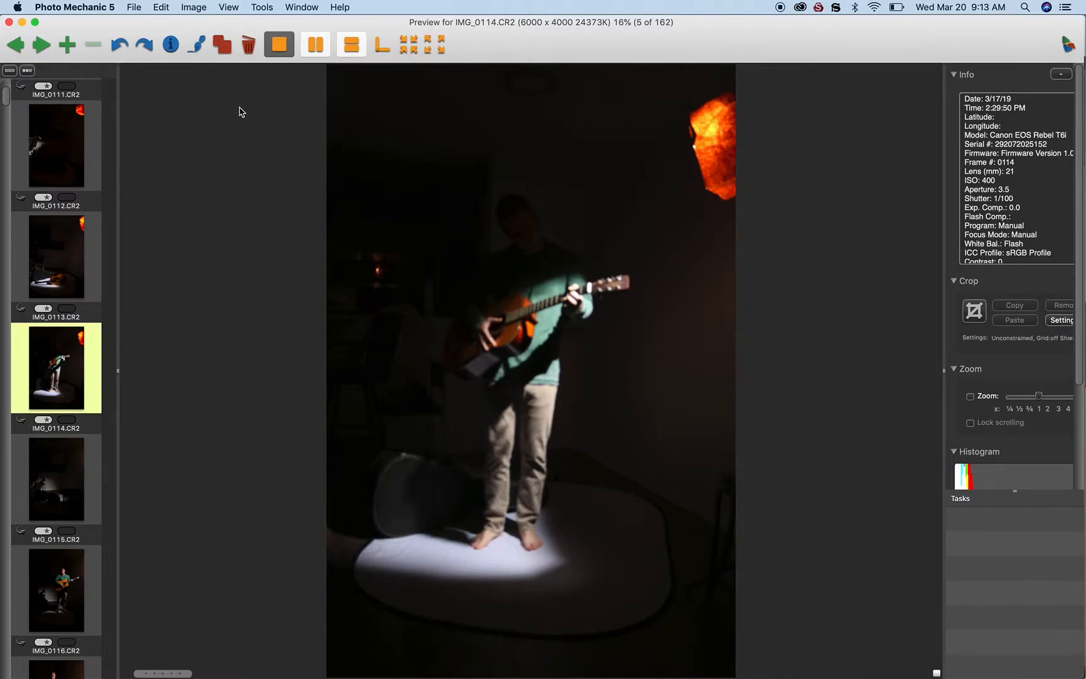
{"action": "mouse_move", "coordinate": [264, 123]}
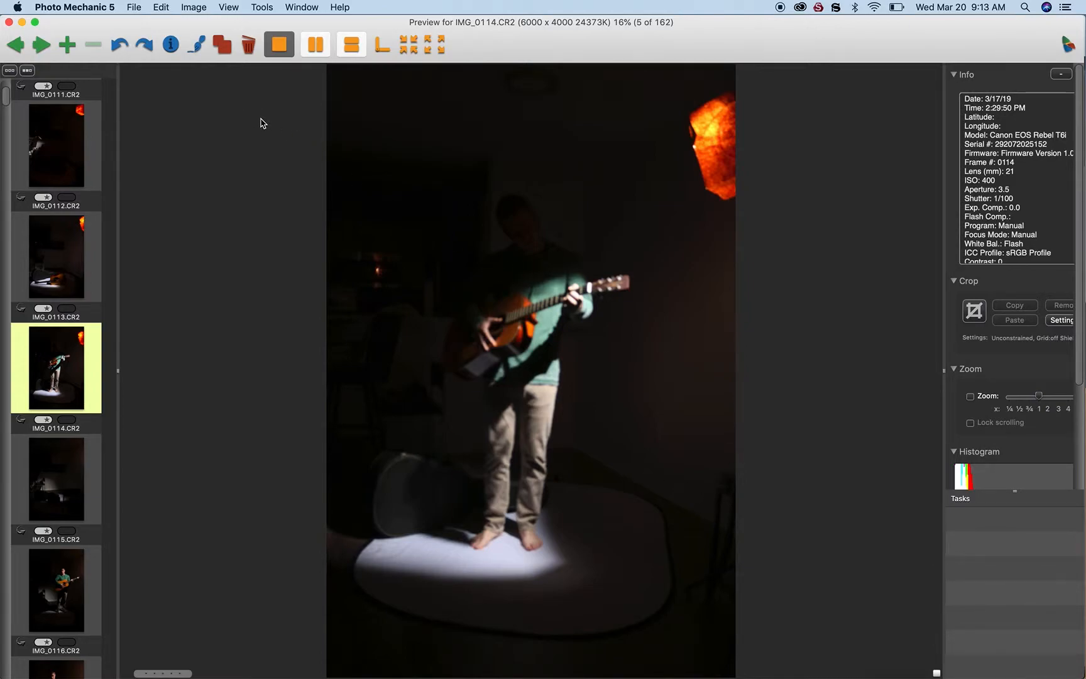
{"action": "mouse_move", "coordinate": [765, 13]}
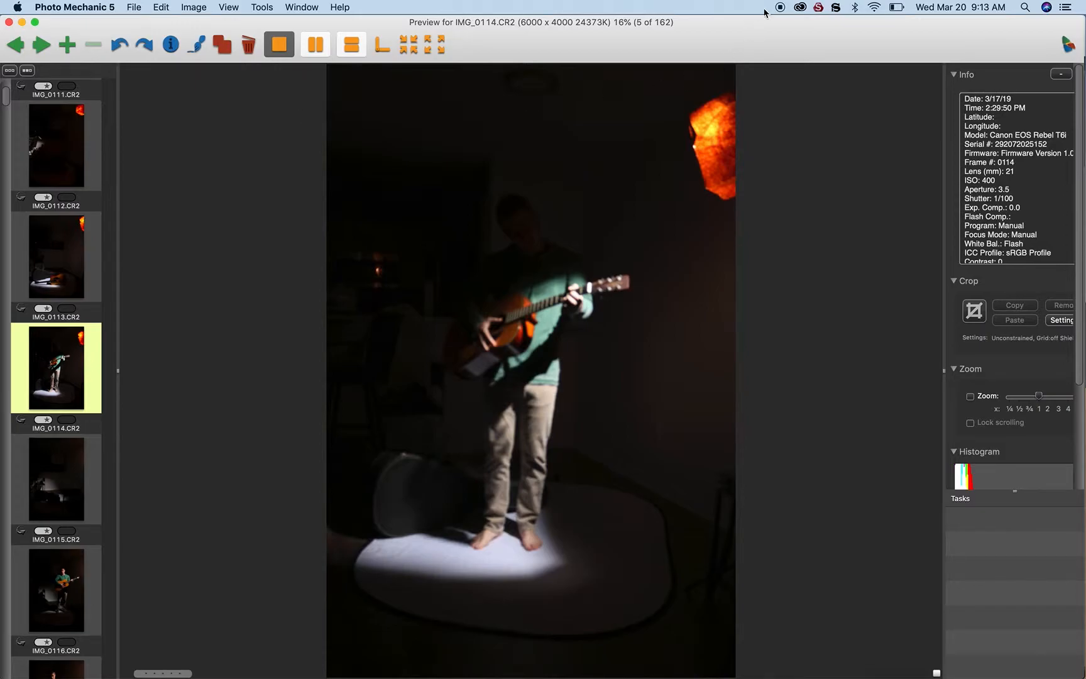